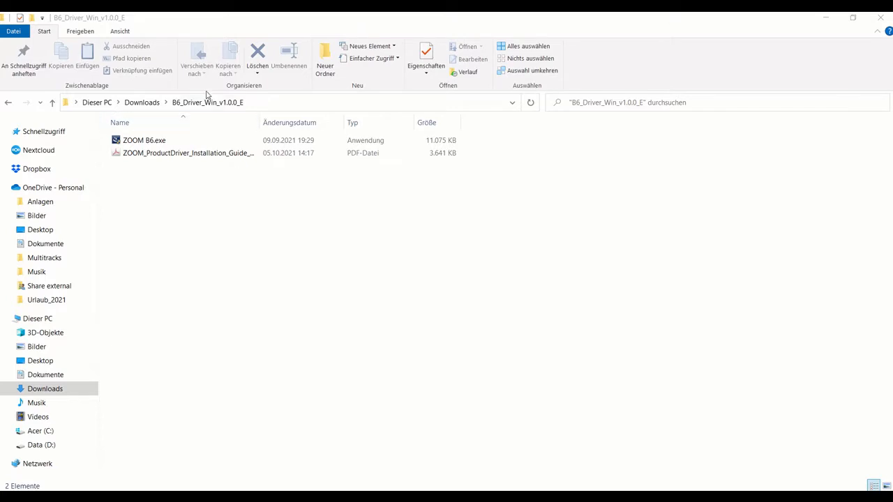
{"action": "mouse_move", "coordinate": [198, 115]}
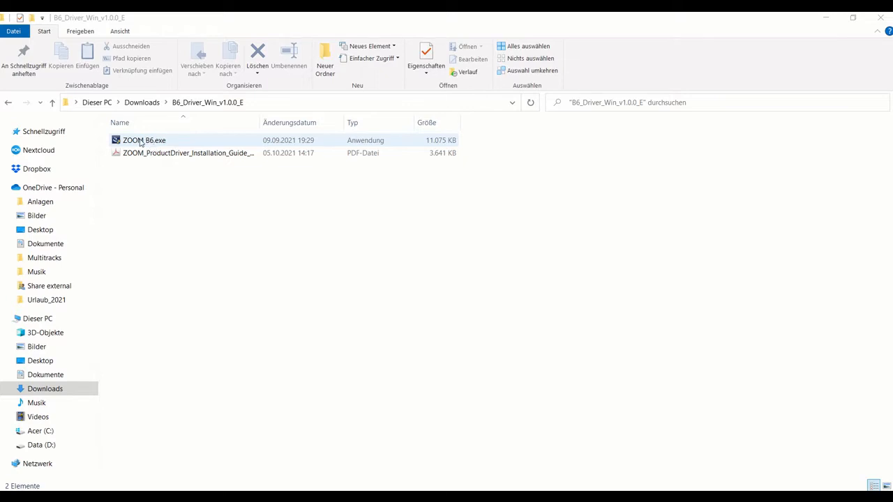
Launch the ZOOM B6.exe driver installer from the Downloads folder
{"action": "left_click", "coordinate": [143, 140]}
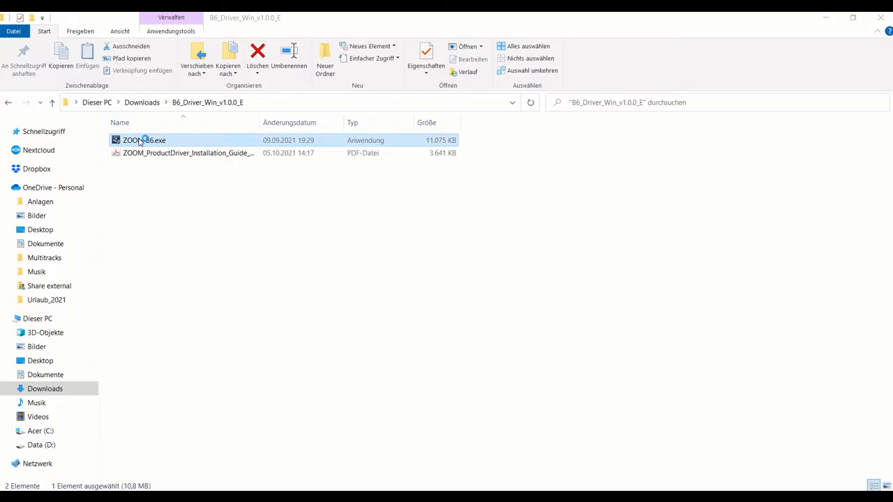
{"action": "double_click", "coordinate": [143, 139]}
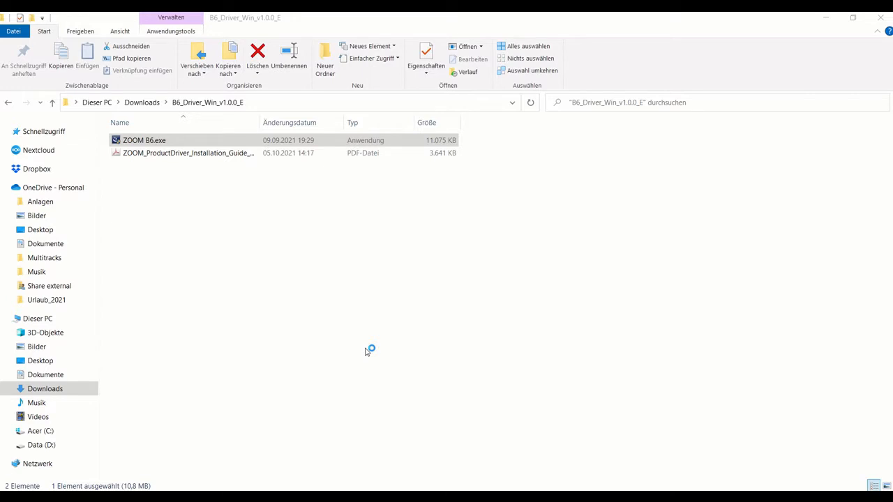
{"action": "double_click", "coordinate": [145, 139]}
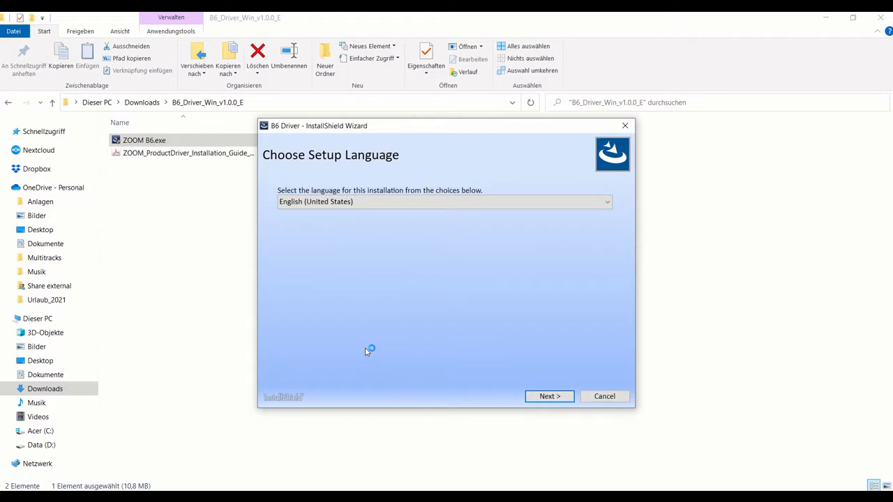
{"action": "mouse_move", "coordinate": [530, 390]}
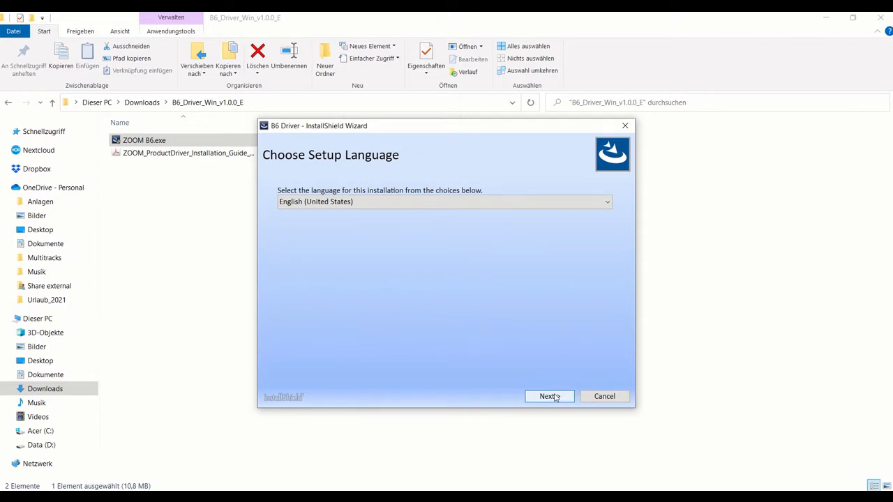
Install the B6 Driver in English, accepting the license, and finish the wizard
{"action": "left_click", "coordinate": [549, 396]}
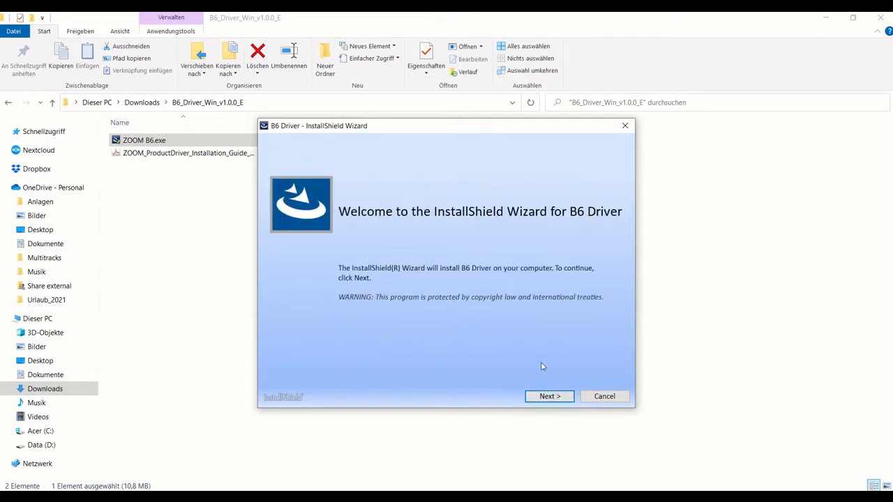
{"action": "mouse_move", "coordinate": [549, 396]}
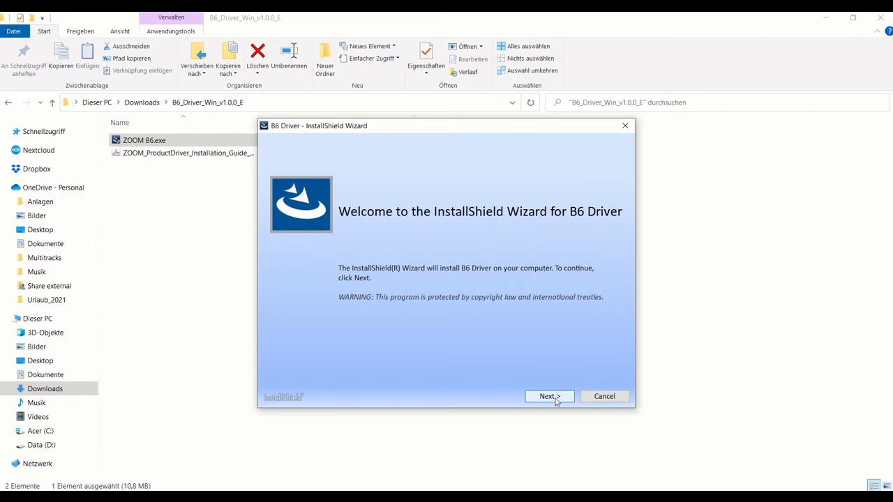
{"action": "left_click", "coordinate": [550, 396]}
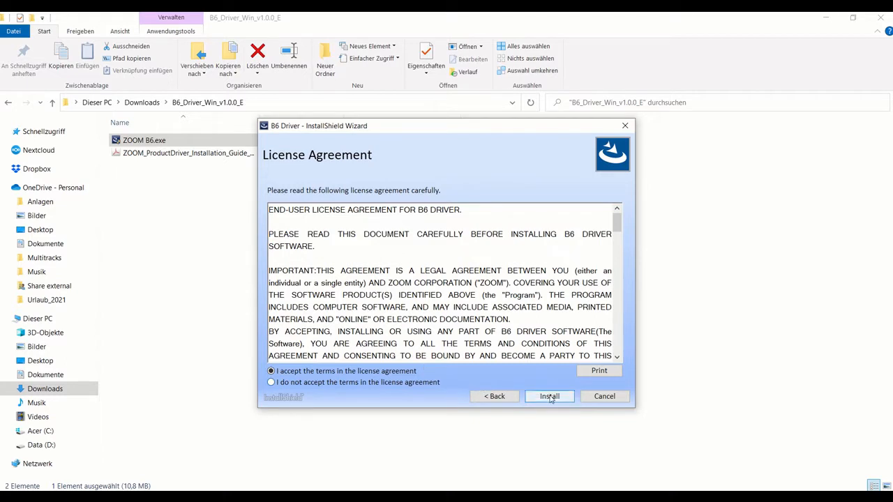
{"action": "left_click", "coordinate": [550, 396]}
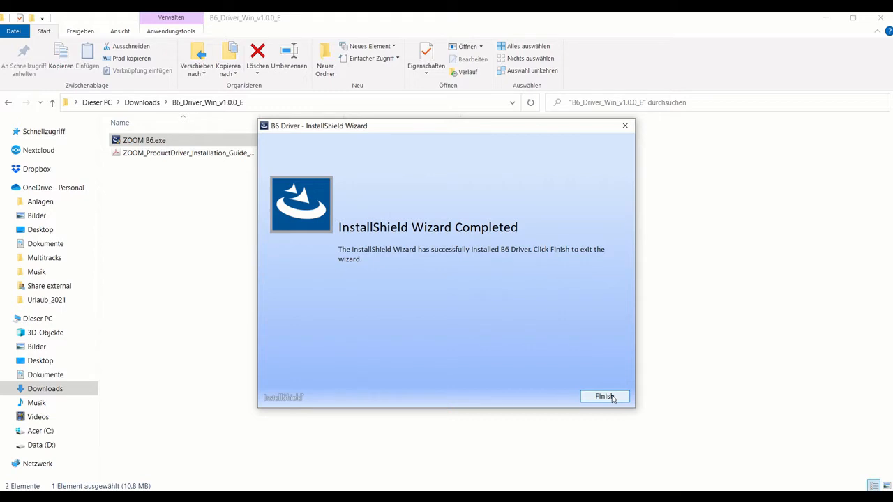
{"action": "left_click", "coordinate": [604, 396]}
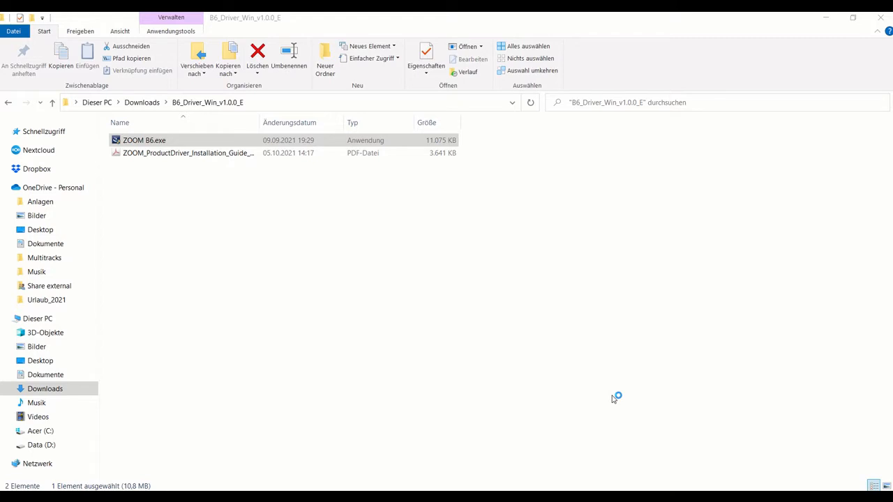
{"action": "mouse_move", "coordinate": [614, 399]}
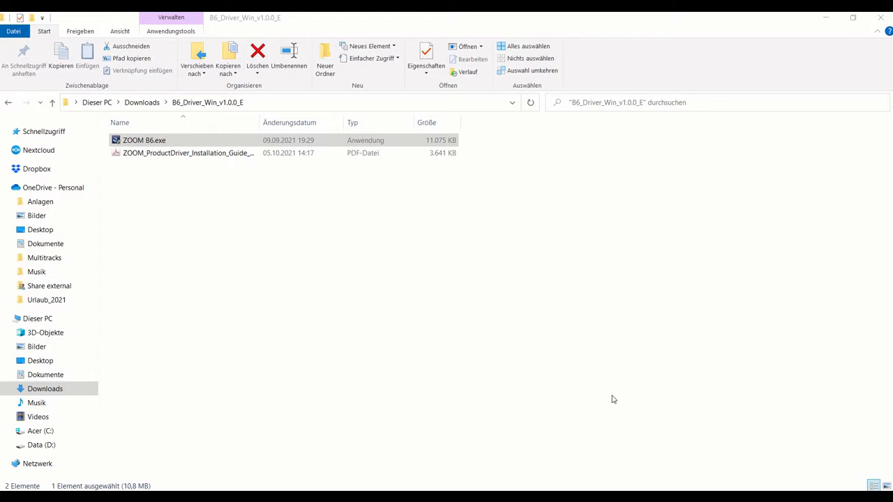
{"action": "mouse_move", "coordinate": [253, 217]}
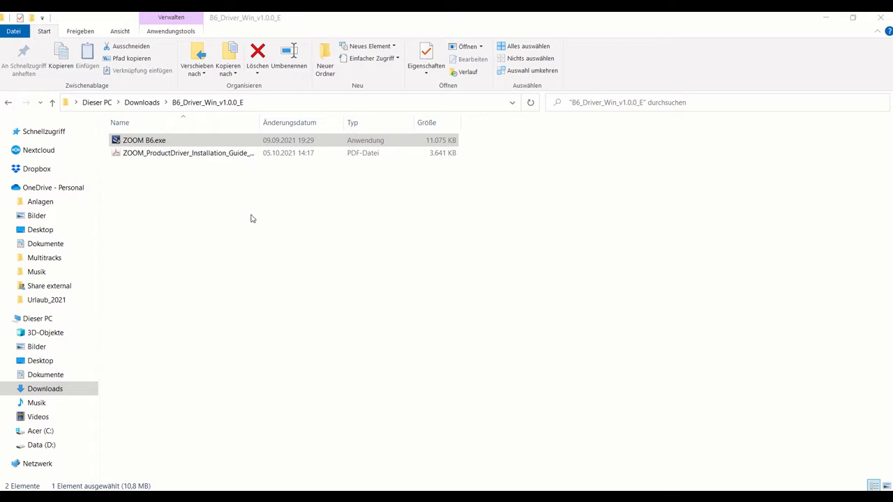
{"action": "left_click", "coordinate": [187, 152]}
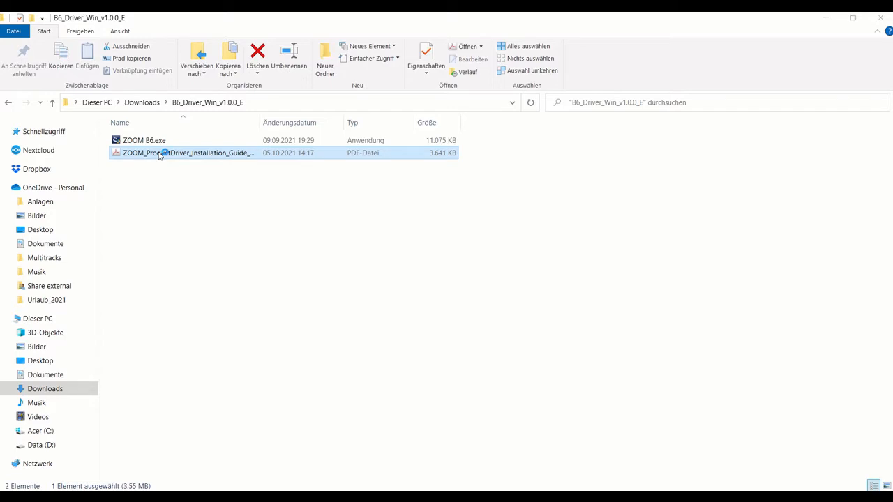
Bring up the ZOOM driver installation guide PDF in Adobe Acrobat Pro
{"action": "double_click", "coordinate": [184, 152]}
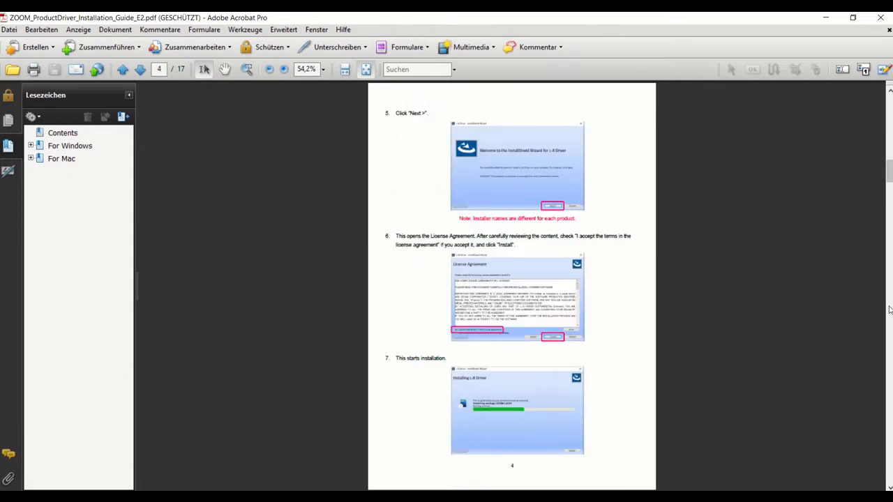
{"action": "mouse_move", "coordinate": [664, 257]}
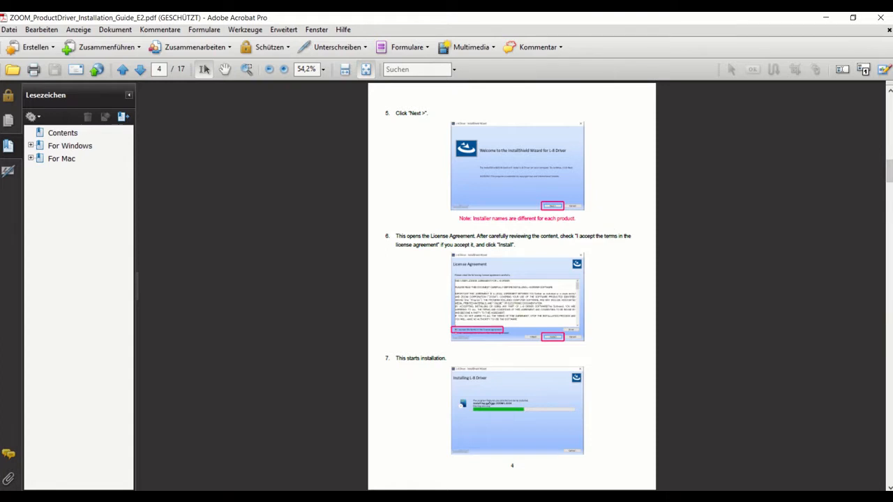
{"action": "mouse_move", "coordinate": [890, 359]}
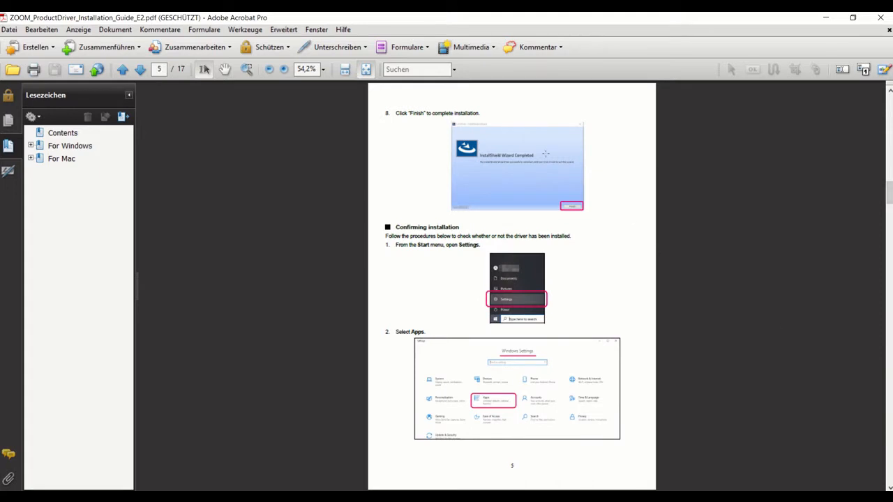
{"action": "mouse_move", "coordinate": [466, 272]}
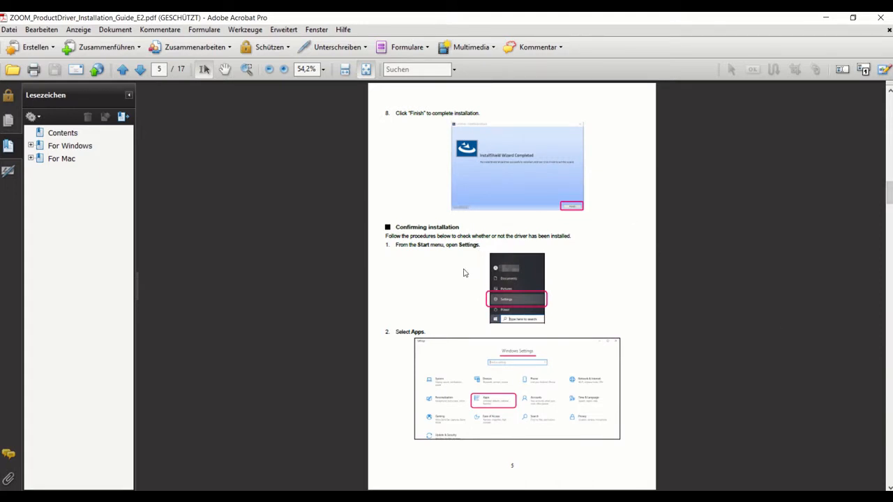
{"action": "mouse_move", "coordinate": [484, 257]}
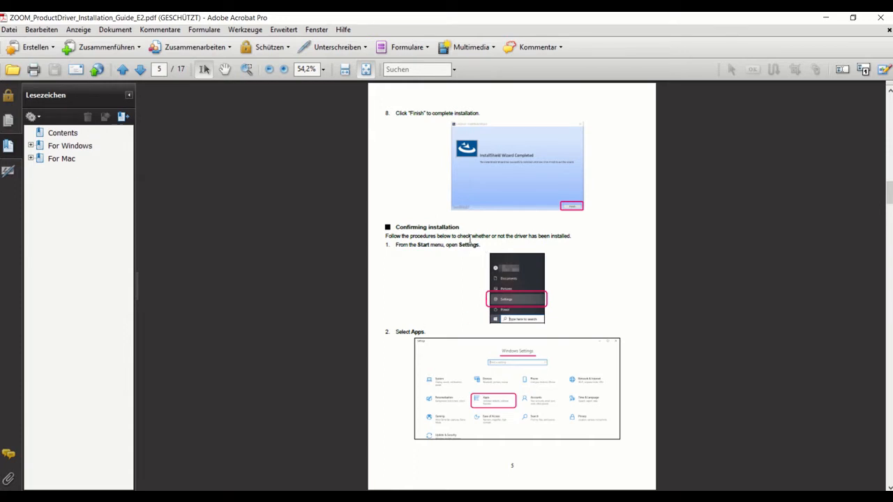
{"action": "mouse_move", "coordinate": [890, 346]}
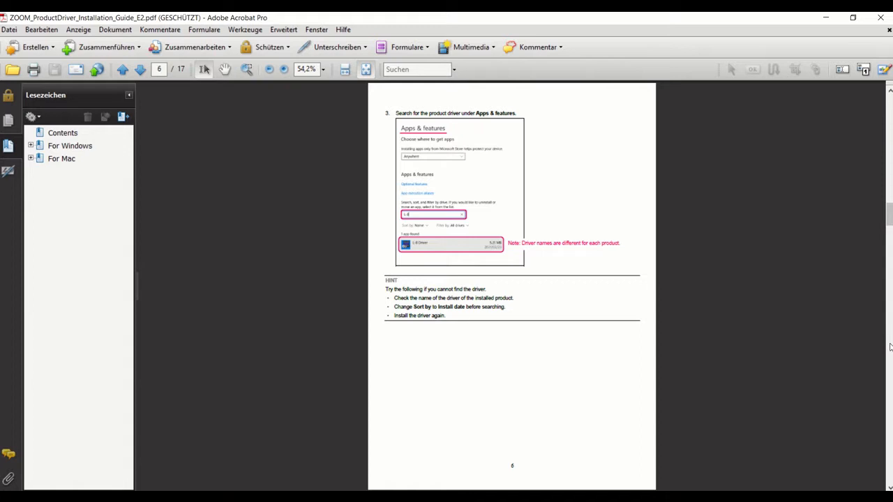
{"action": "mouse_move", "coordinate": [273, 371]}
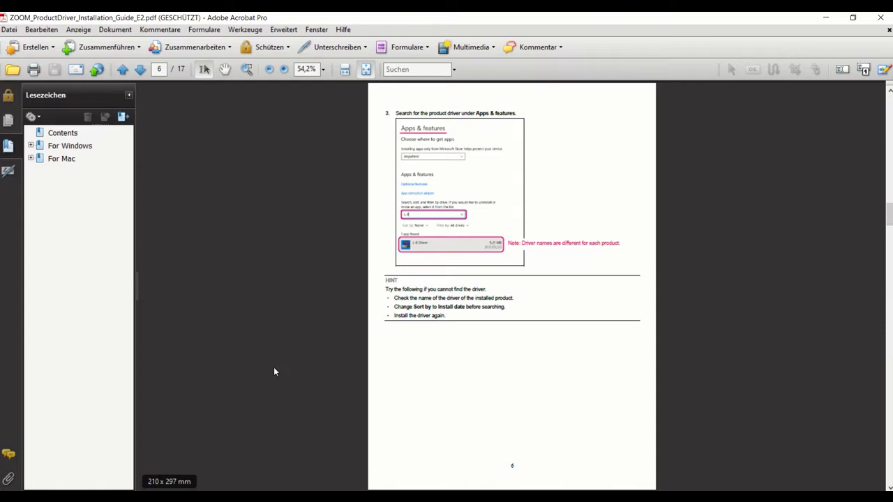
{"action": "mouse_move", "coordinate": [201, 459]}
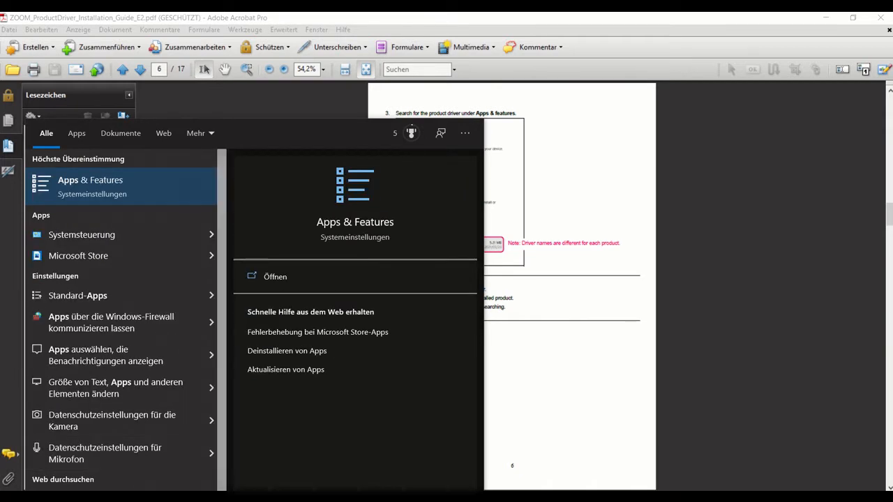
{"action": "mouse_move", "coordinate": [132, 186]}
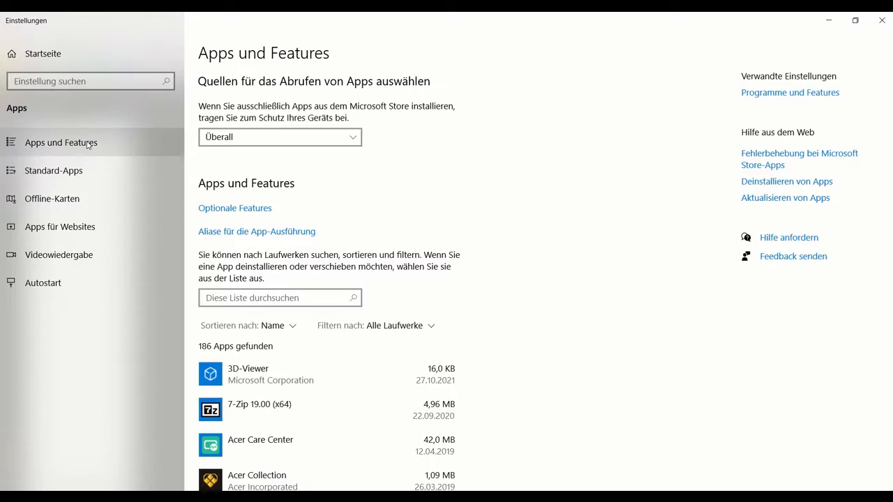
{"action": "mouse_move", "coordinate": [341, 347]}
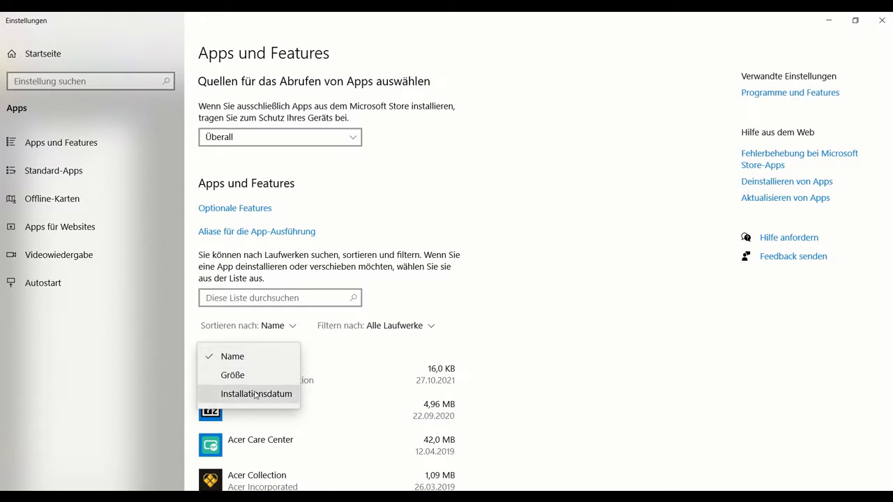
Sort Apps & Features by Installationsdatum to confirm B6 Driver, then close Settings
{"action": "left_click", "coordinate": [256, 394]}
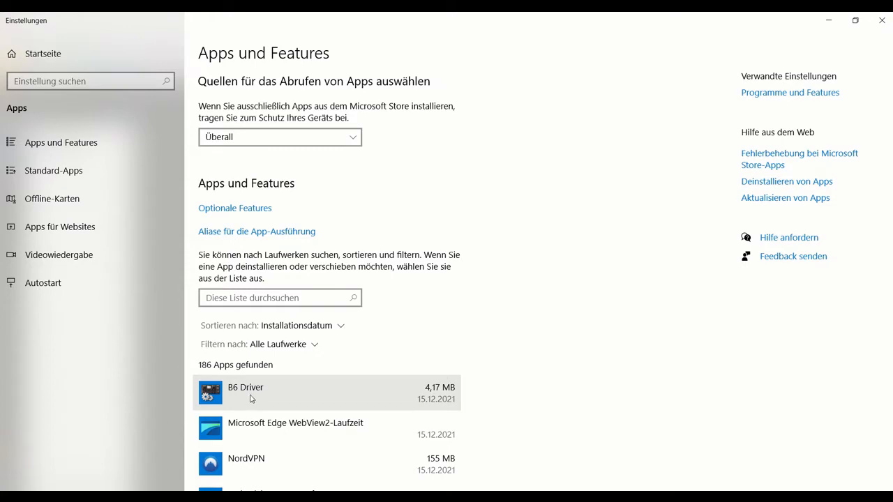
{"action": "mouse_move", "coordinate": [881, 21]}
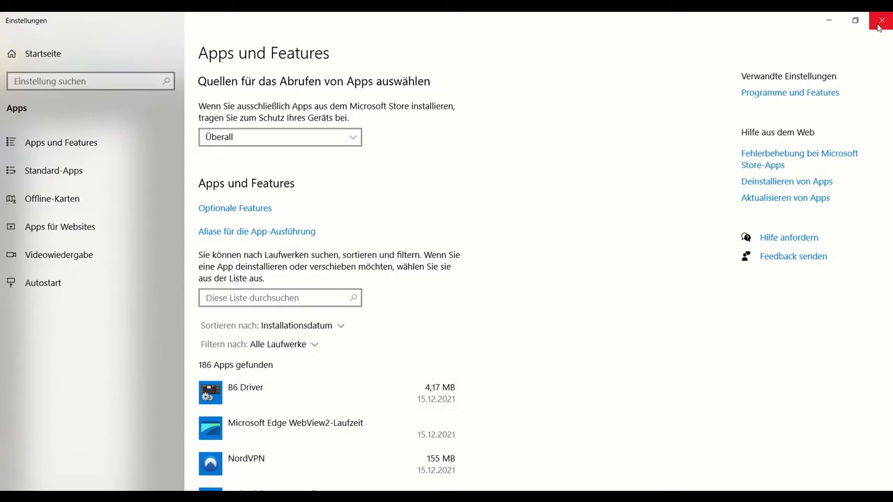
{"action": "left_click", "coordinate": [880, 21]}
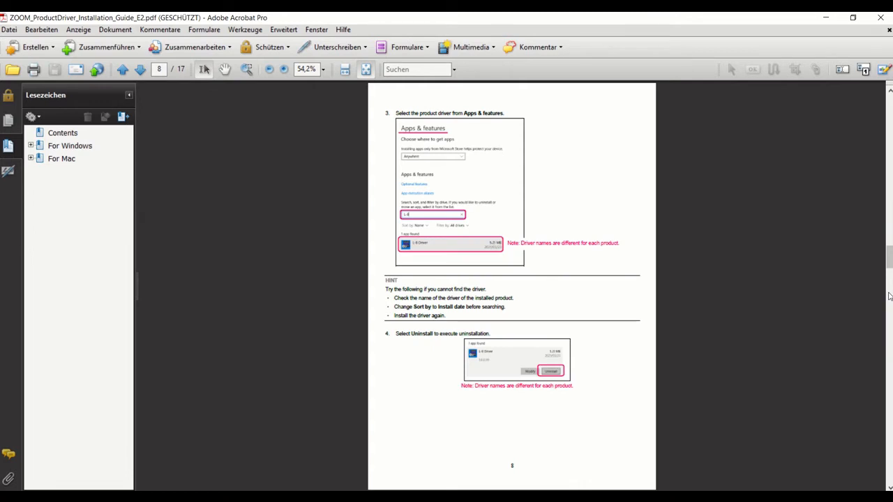
{"action": "mouse_move", "coordinate": [818, 363]}
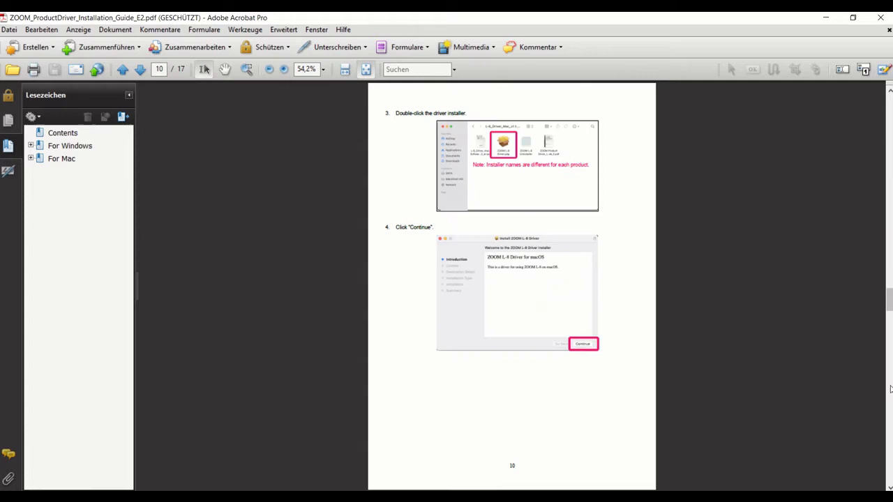
Read the guide through to page 17 and close Acrobat, returning to the B6 driver folder
{"action": "scroll", "scroll_direction": "down", "scroll_amount": 3}
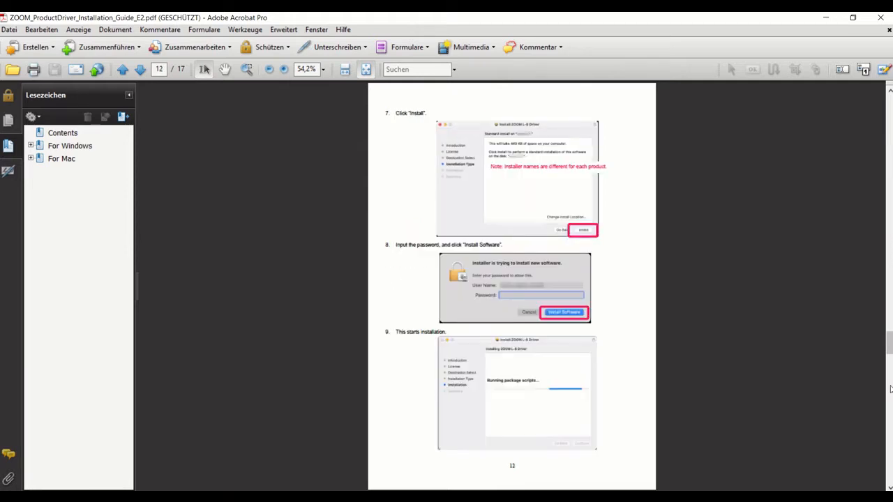
{"action": "scroll", "scroll_direction": "down", "scroll_amount": 3}
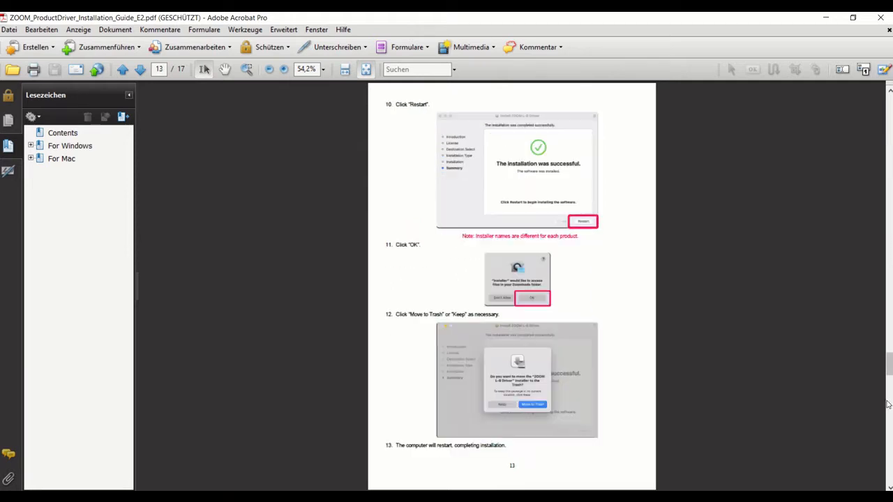
{"action": "scroll", "scroll_direction": "down", "scroll_amount": 3}
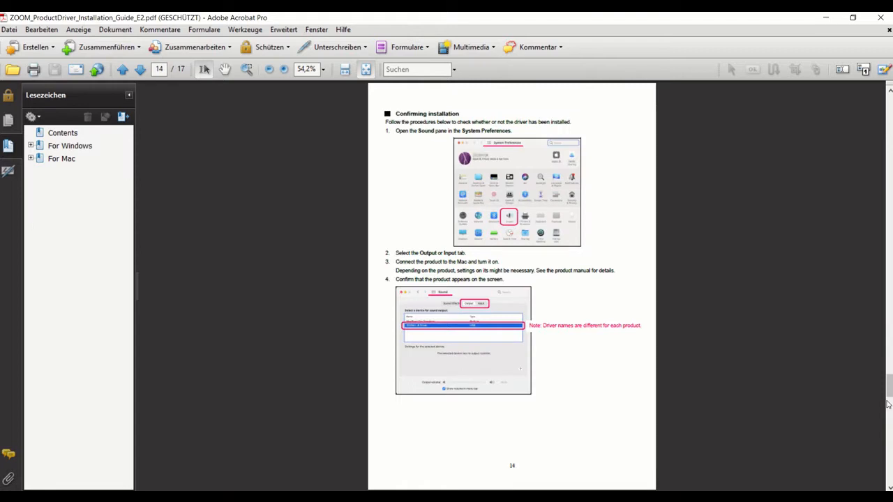
{"action": "scroll", "scroll_direction": "down", "scroll_amount": 3}
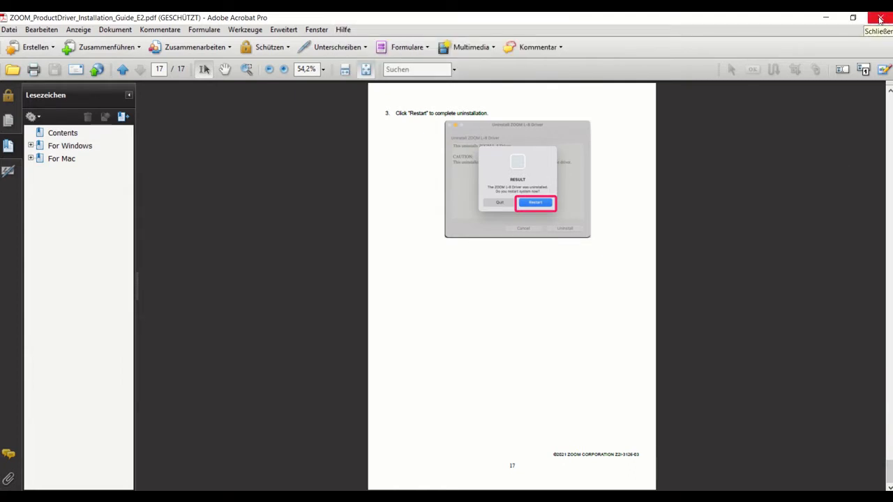
{"action": "left_click", "coordinate": [878, 17]}
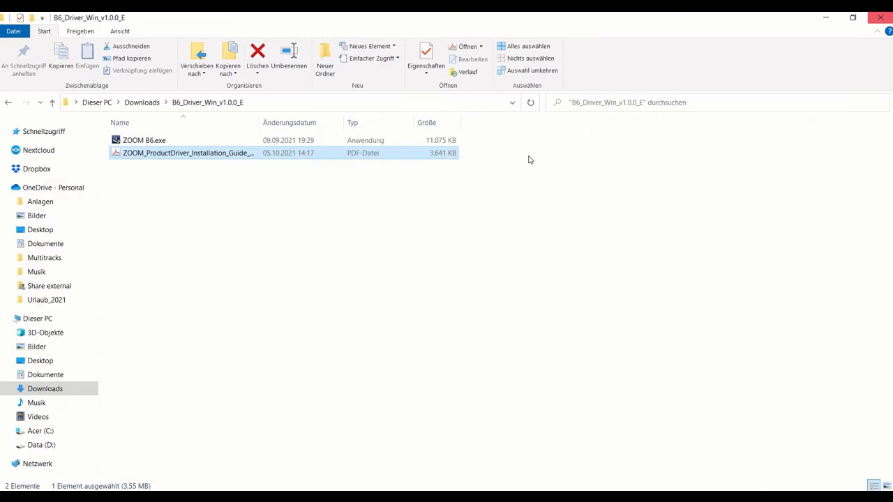
{"action": "mouse_move", "coordinate": [179, 246]}
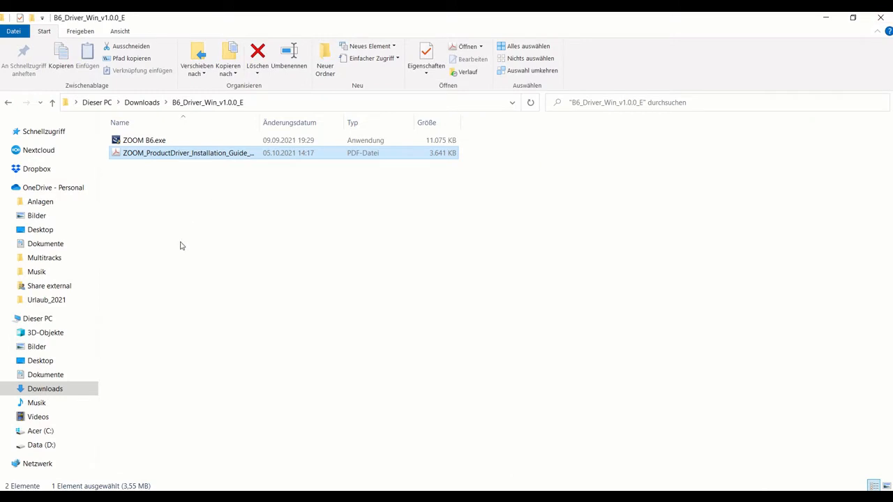